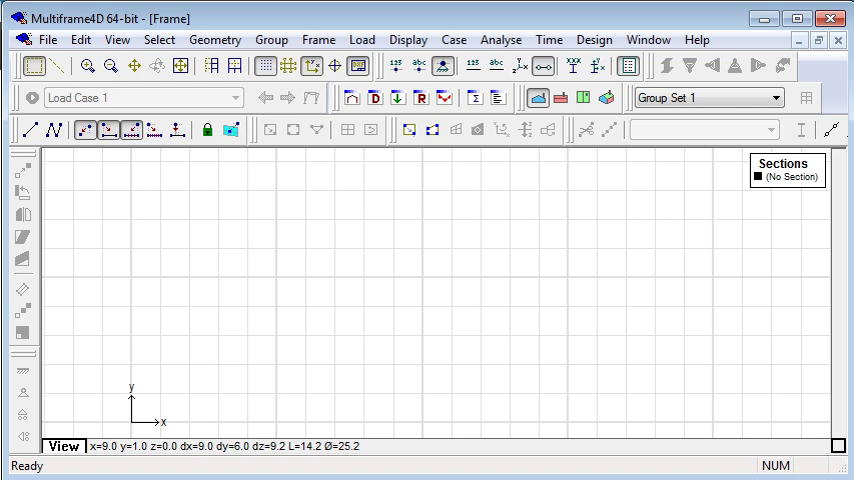
{"action": "mouse_move", "coordinate": [84, 232]}
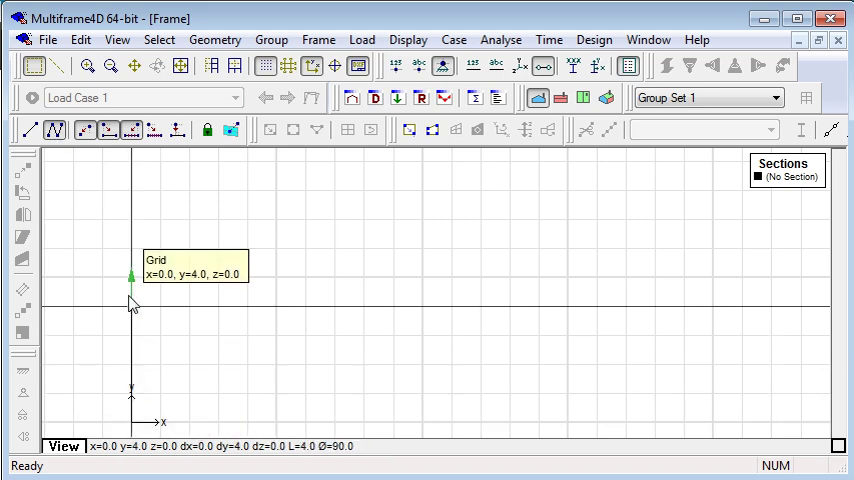
- Draw the two columns and two sloping rafters of the gable frame on the grid
{"action": "left_click_drag", "start_coordinate": [132, 276], "coordinate": [416, 222]}
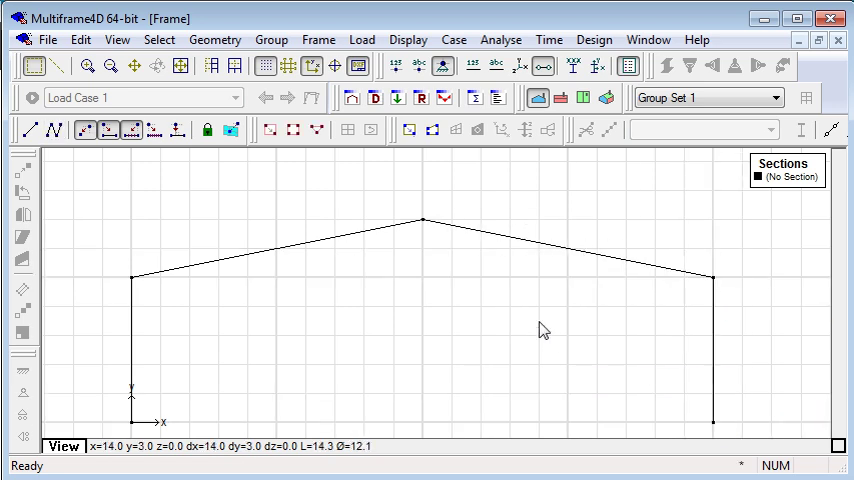
{"action": "mouse_move", "coordinate": [422, 224]}
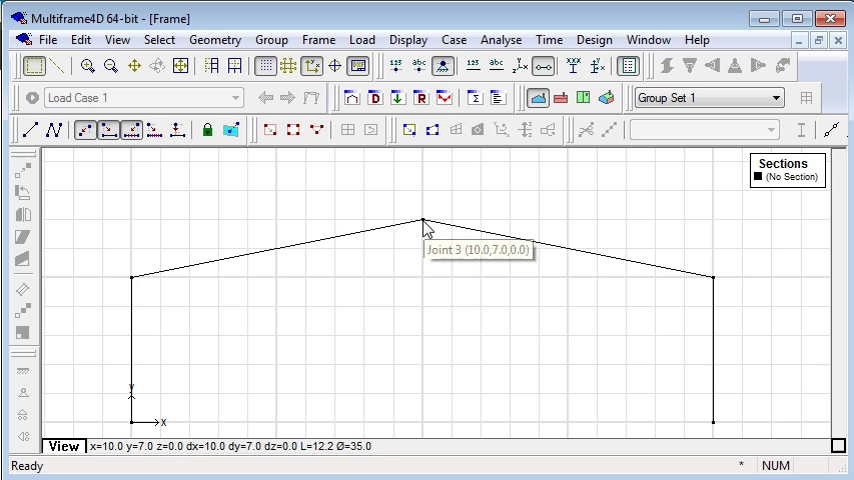
{"action": "left_click_drag", "start_coordinate": [424, 222], "coordinate": [424, 192]}
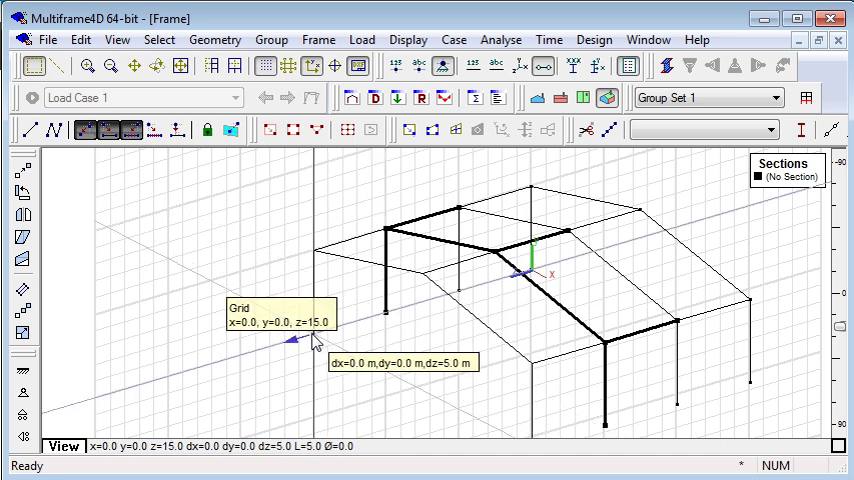
- Duplicate the gable frame 5 m along the building to form further bays
{"action": "left_click", "coordinate": [234, 64]}
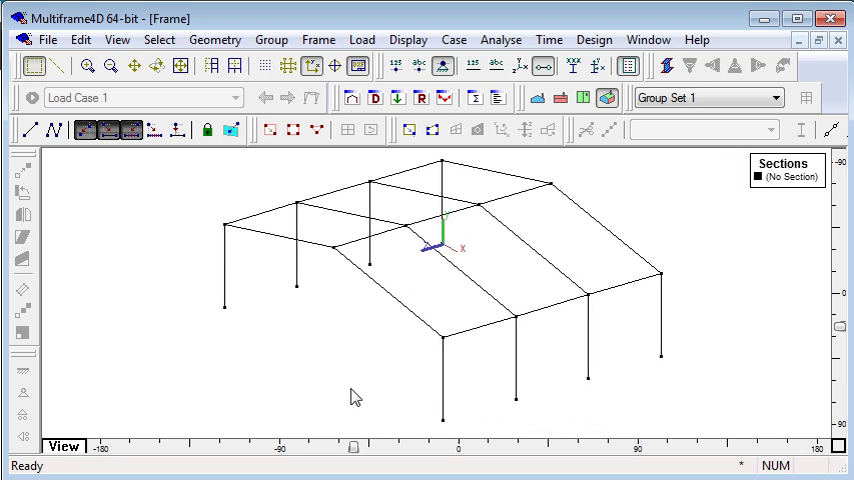
{"action": "mouse_move", "coordinate": [276, 352]}
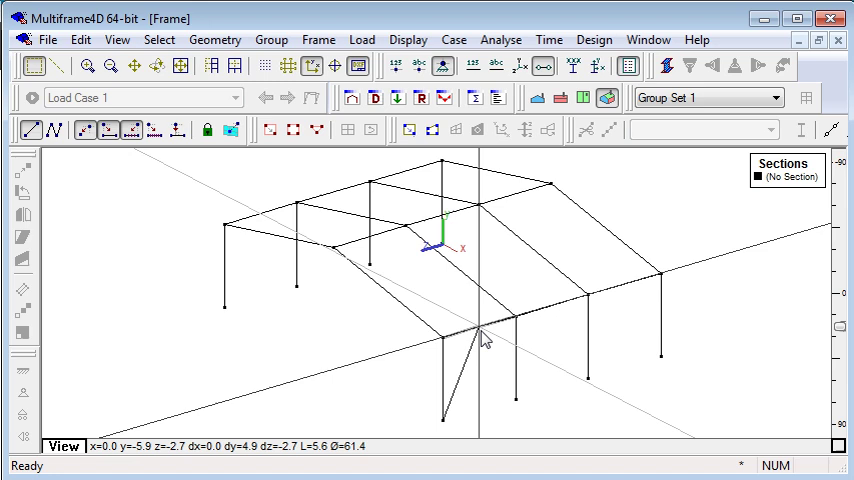
- Draw V-braces between neighbouring columns in two wall bays along one side
{"action": "left_click", "coordinate": [58, 132]}
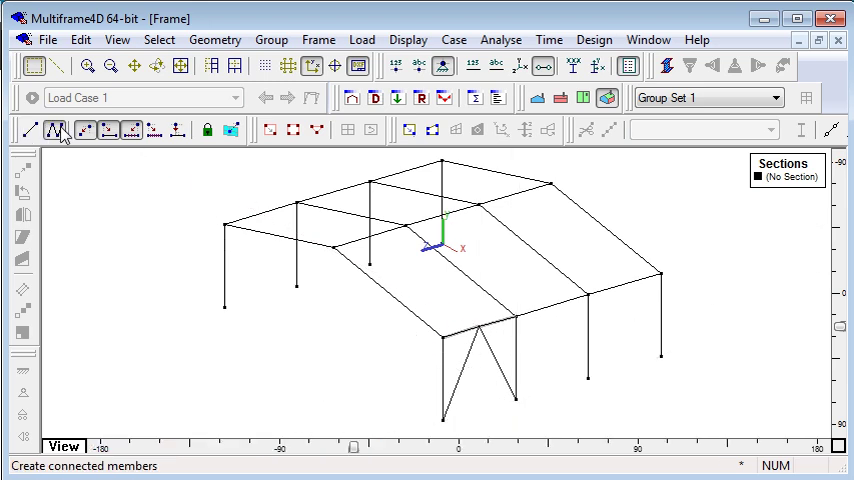
{"action": "left_click_drag", "start_coordinate": [450, 240], "coordinate": [590, 390]}
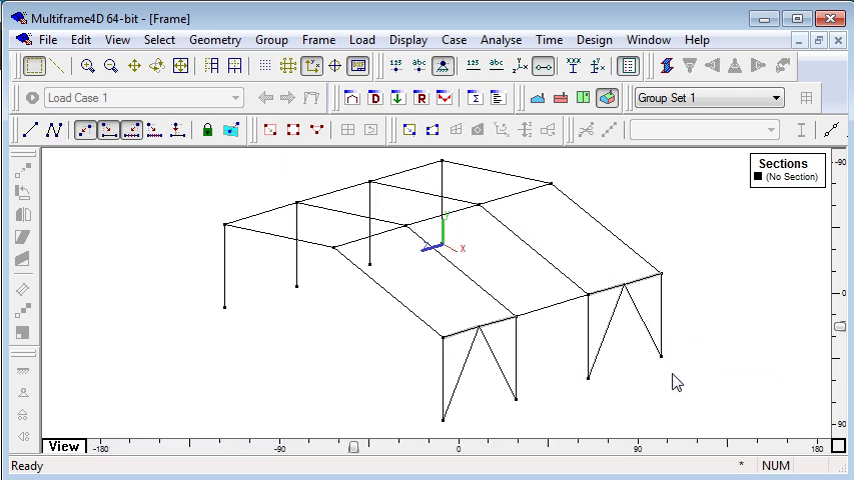
{"action": "mouse_move", "coordinate": [560, 198]}
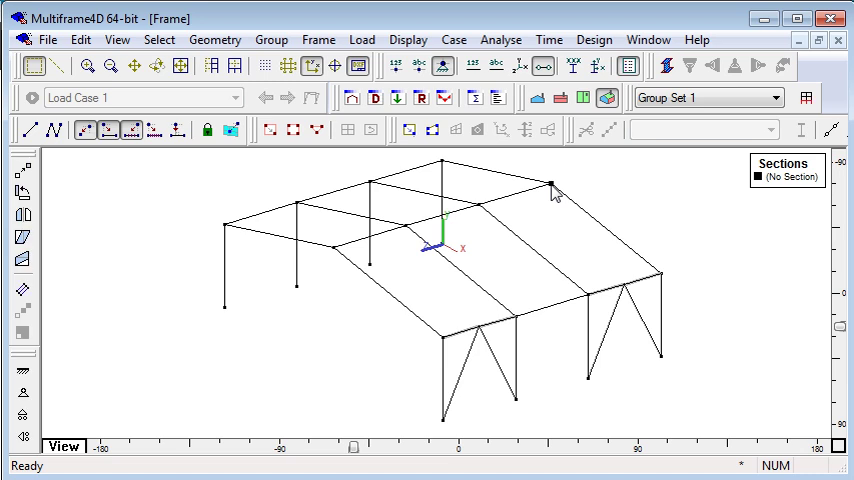
- Edit apex joint 3 coordinates to x 10 m, y 7 m and confirm
{"action": "double_click", "coordinate": [552, 188]}
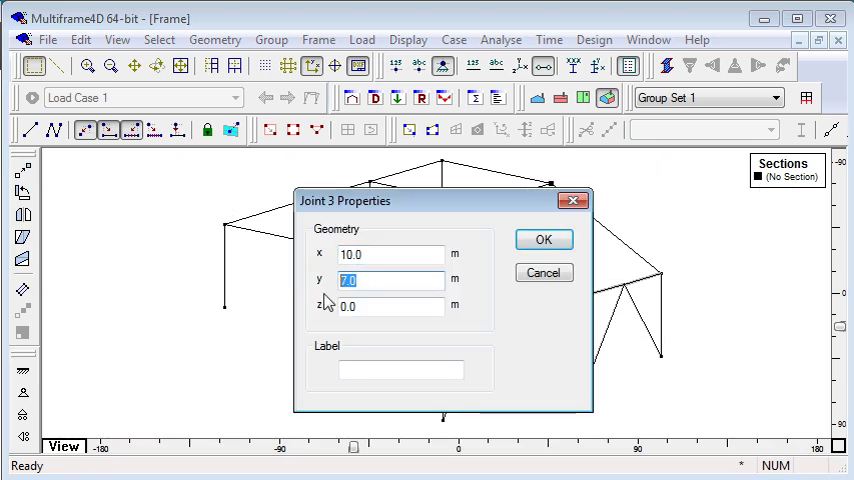
{"action": "left_click", "coordinate": [544, 240]}
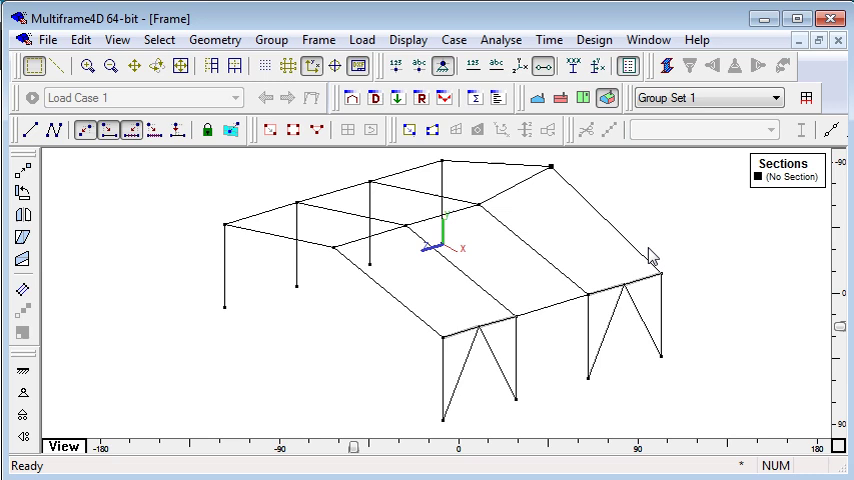